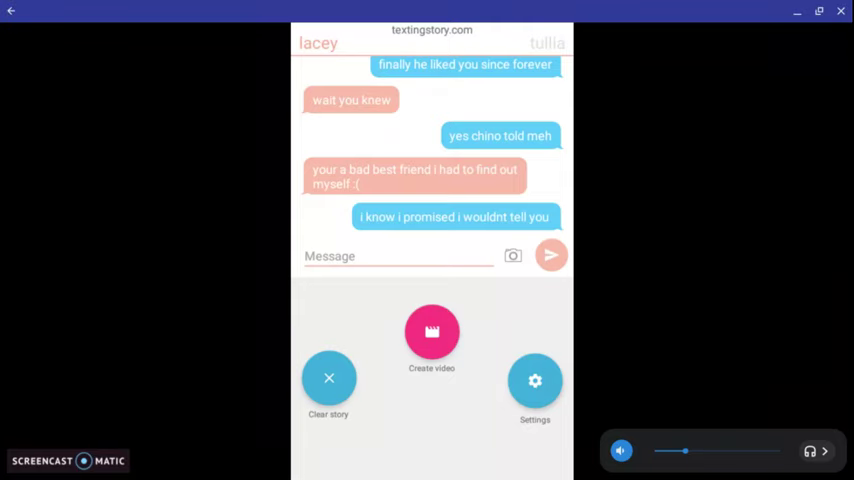
Add lacey's message "oh wow" and tullia's reply "i know right"
type("oh")
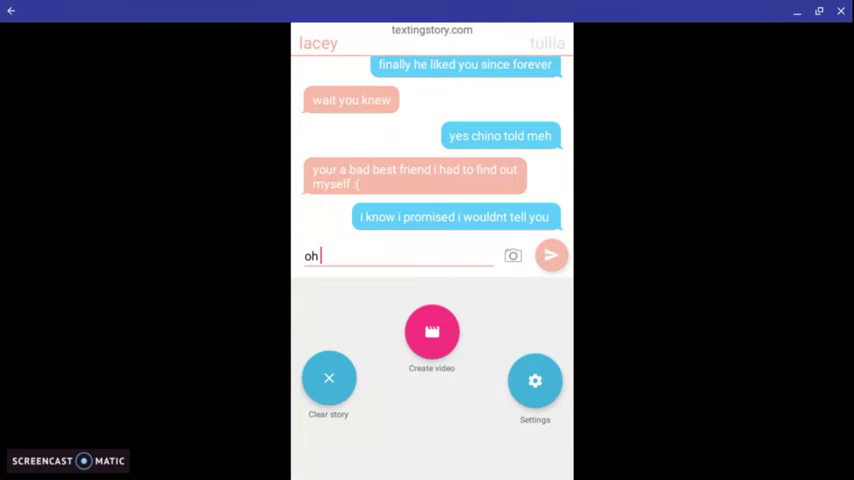
type("wow")
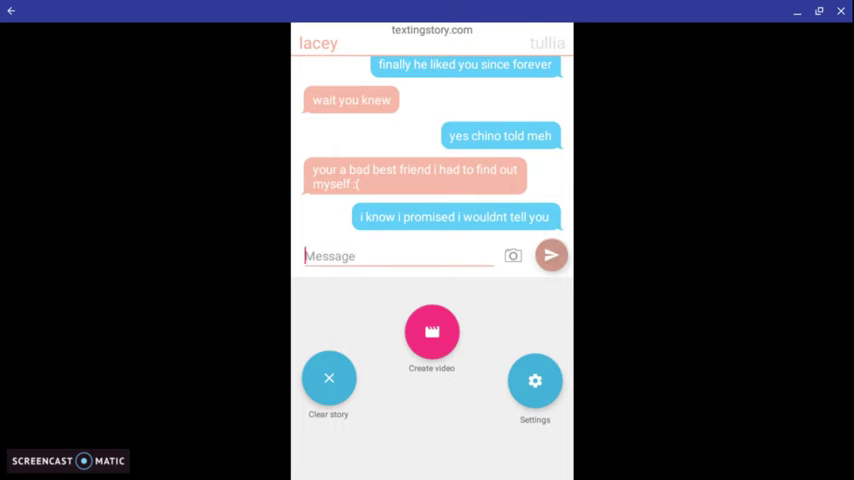
left_click(552, 256)
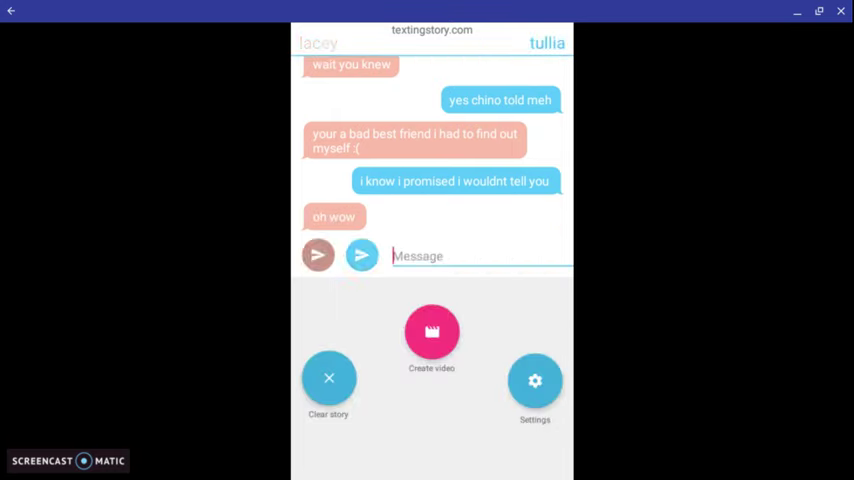
type("i know")
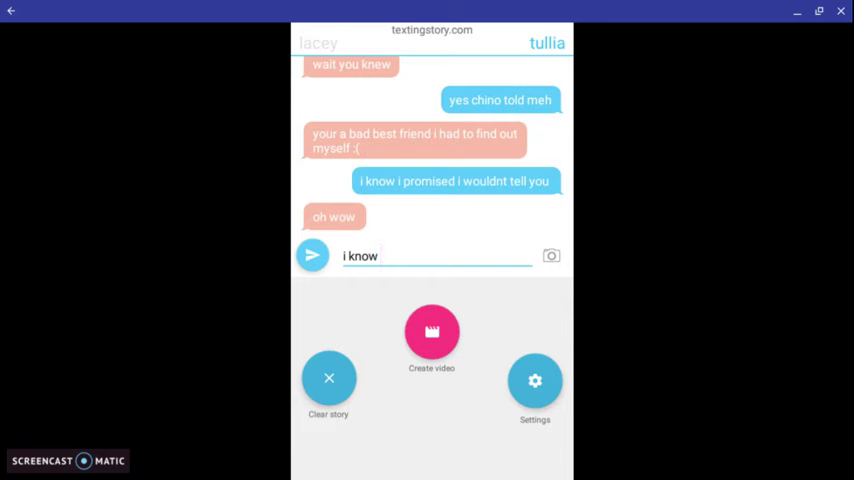
type("right")
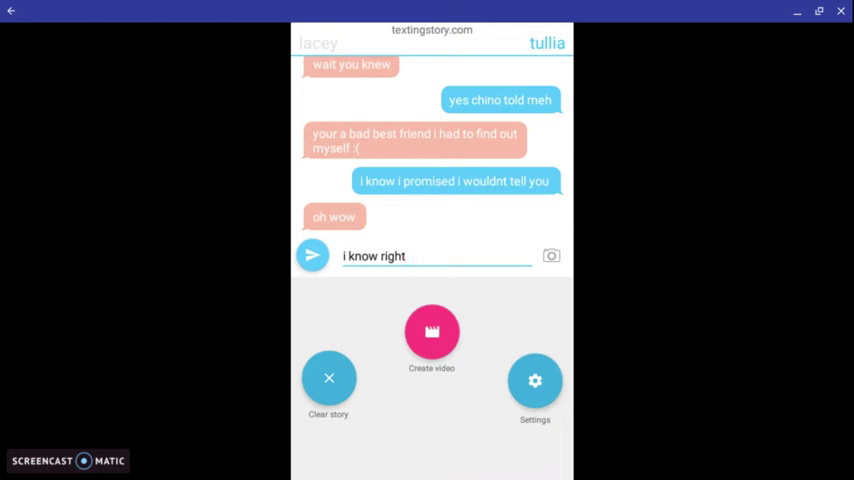
left_click(312, 256)
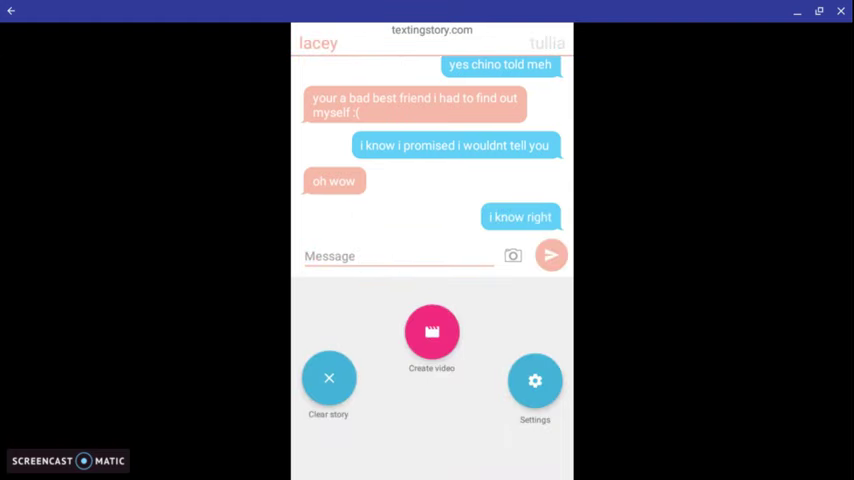
Draft the note "2 days later*" in the message box
left_click(318, 44)
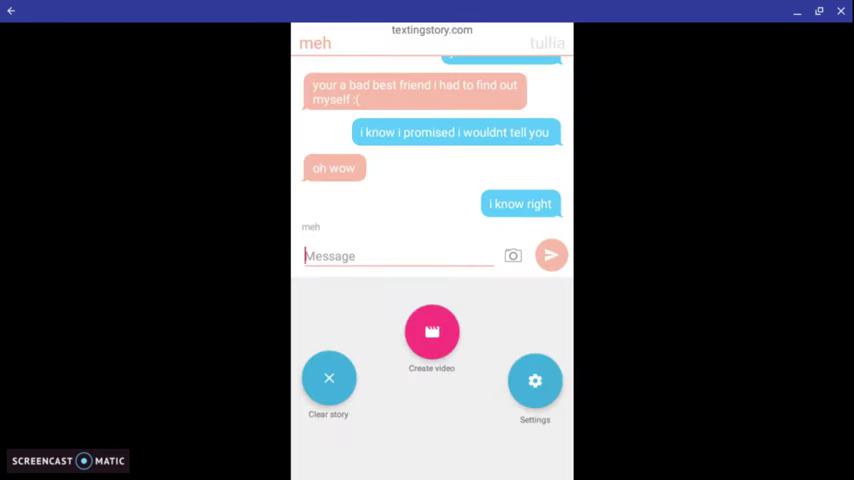
type("2 days")
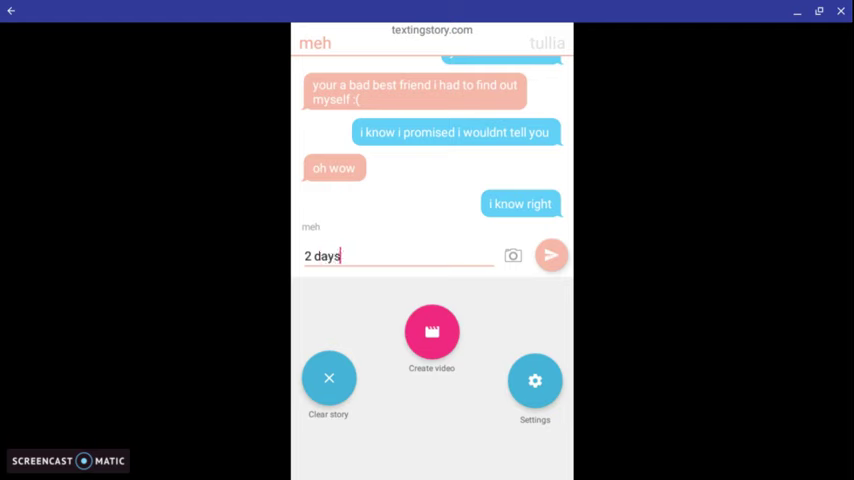
type("late")
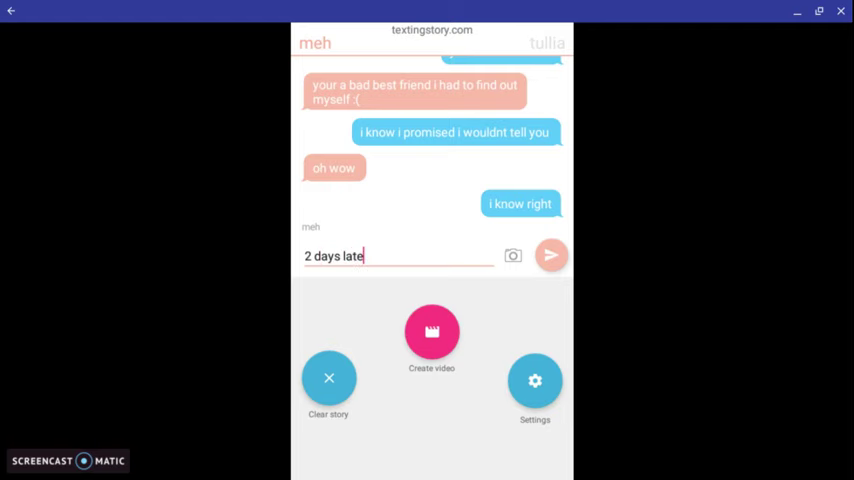
type("*")
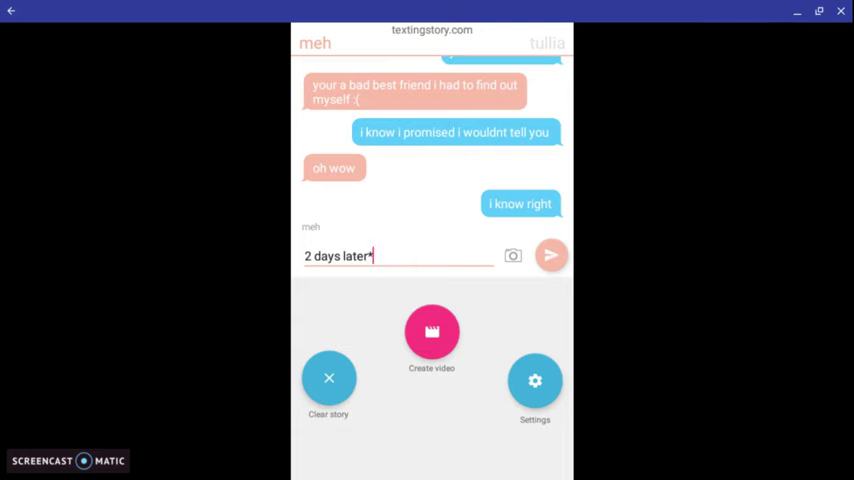
Add the "2 days later*" note and switch the other chat participant to manuel
left_click(552, 256)
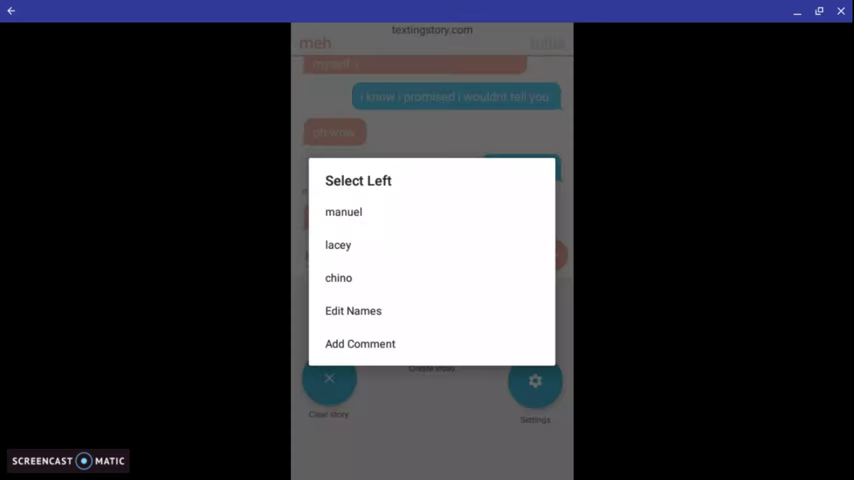
left_click(338, 244)
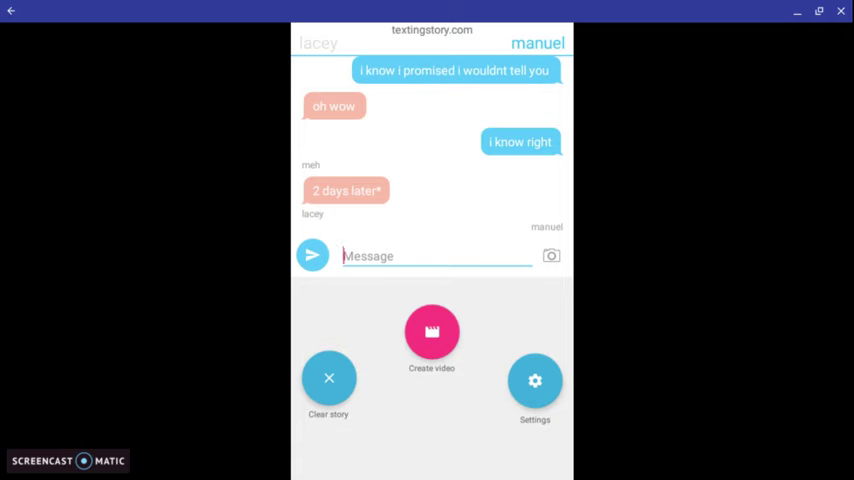
Add manuel's "hey baby girl" and lacey's "hey babe" to the chat
type("hey")
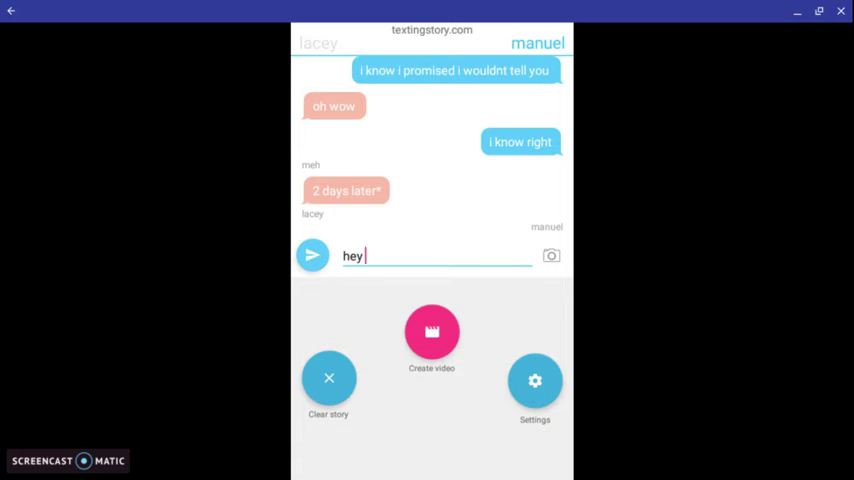
type("baby gi")
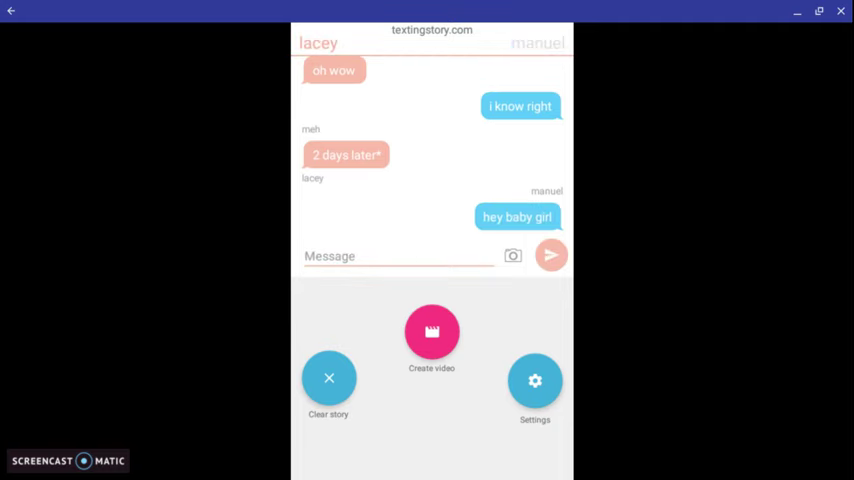
type("hey")
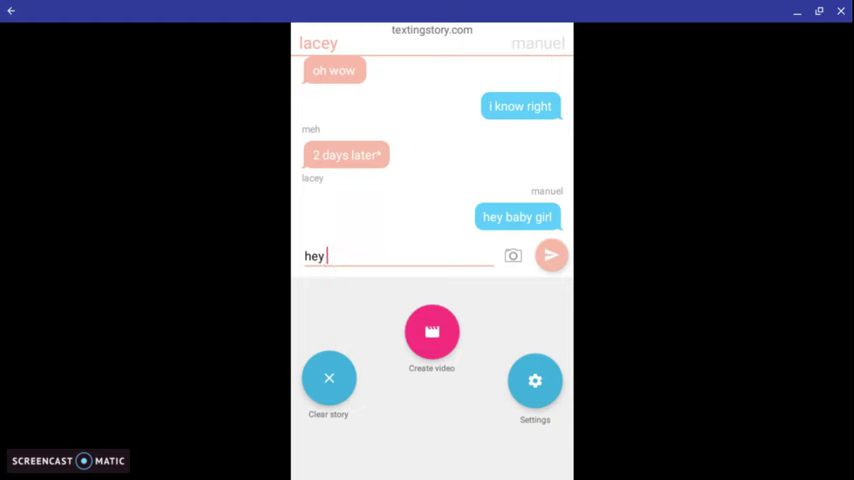
left_click(552, 256)
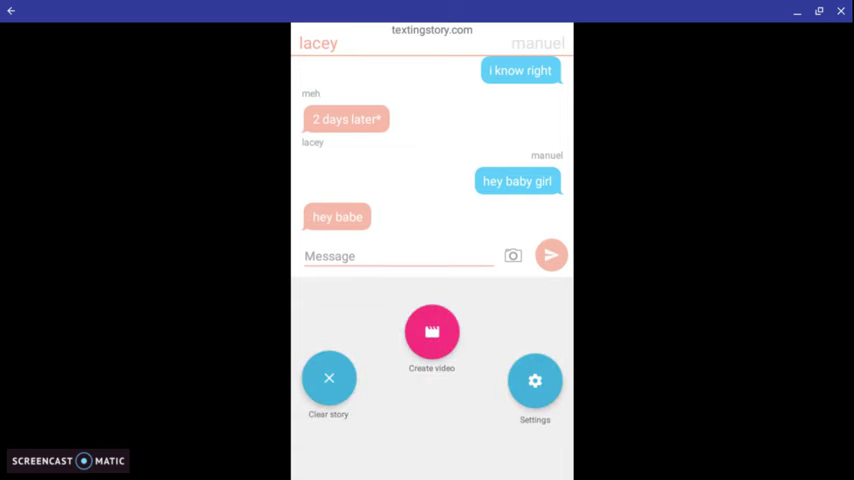
Send manuel's message "you look so beautiful", fixing the spelling along the way
type("you")
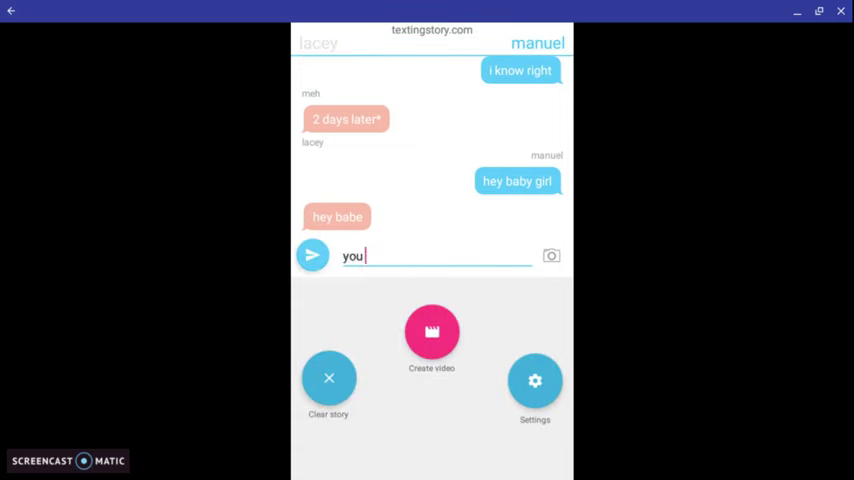
type("look")
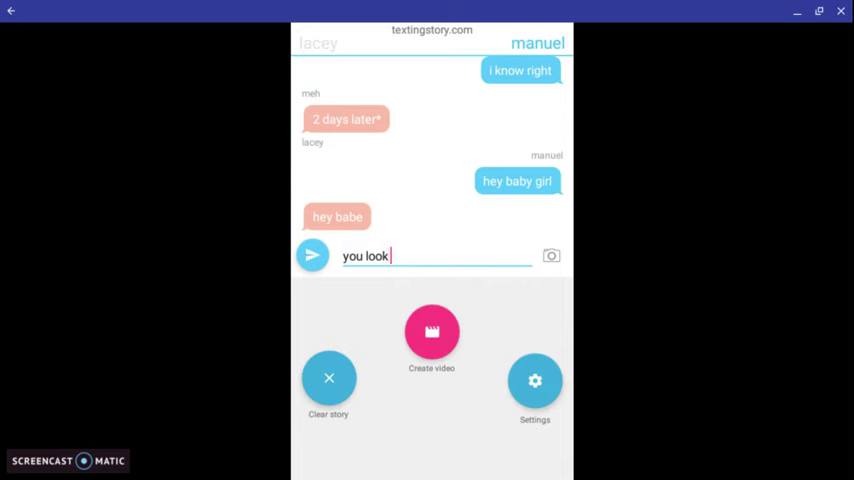
type("so bue")
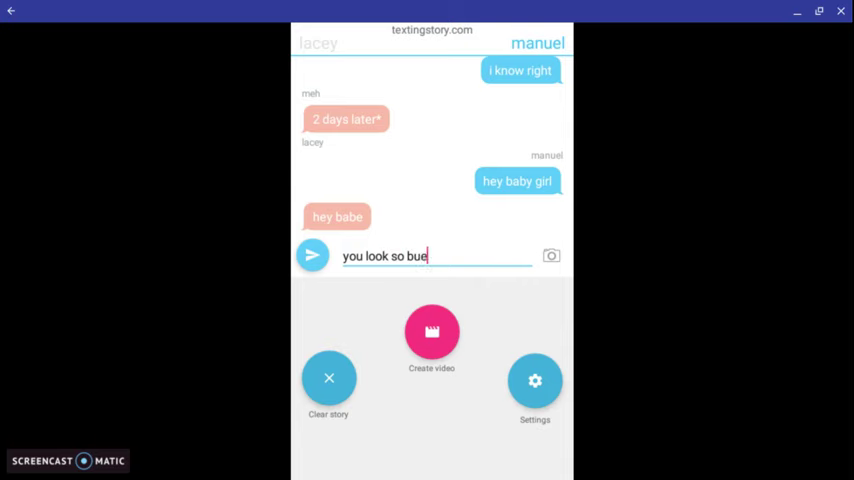
type("tiful")
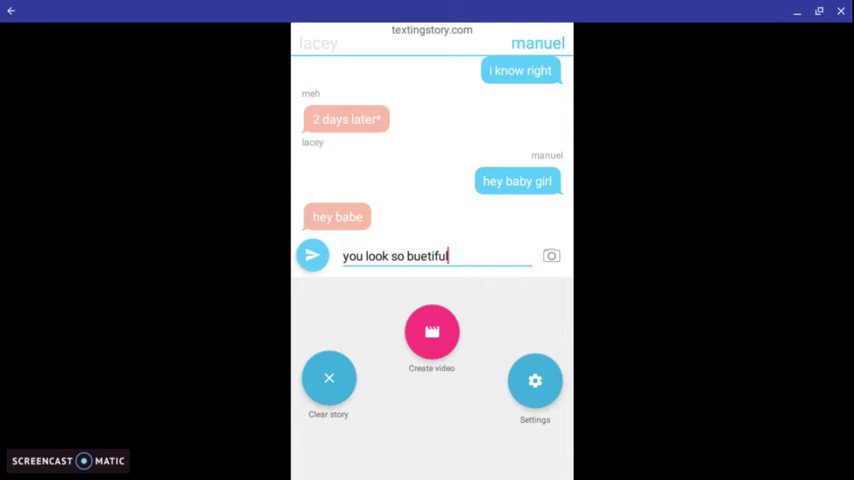
key("BackSpace")
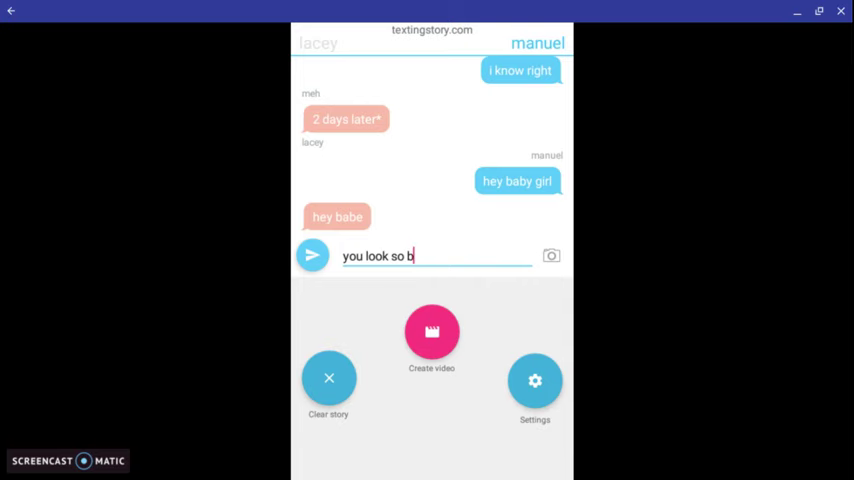
type("eauti")
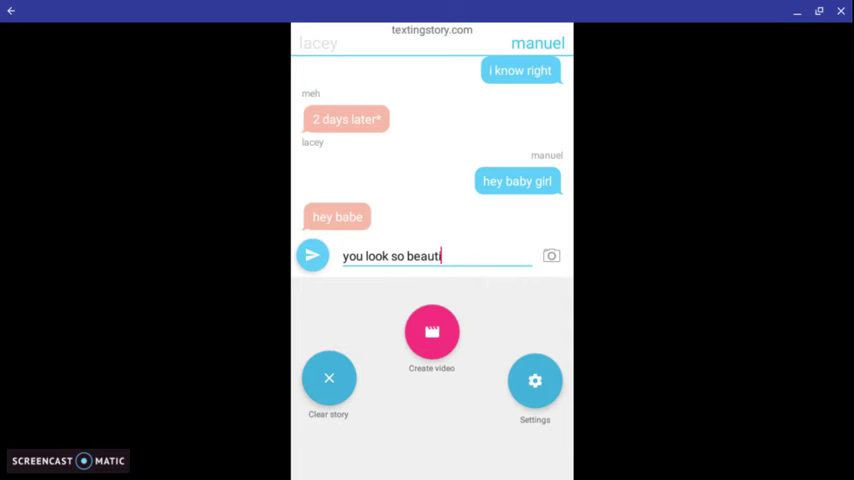
type("ful")
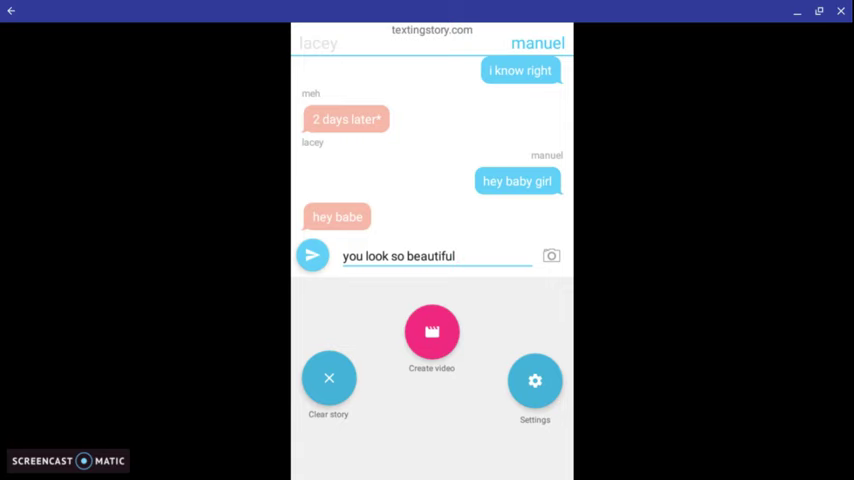
left_click(312, 256)
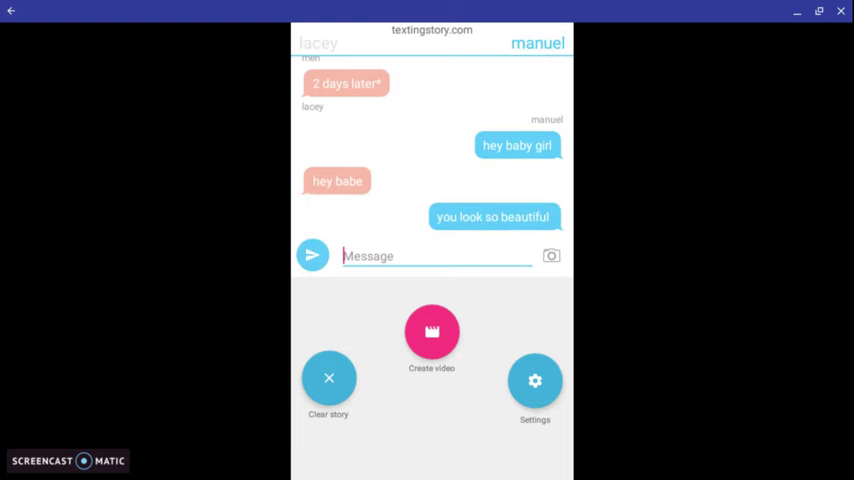
Compose lacey's reply "awwww your so sweet babe"
left_click(318, 44)
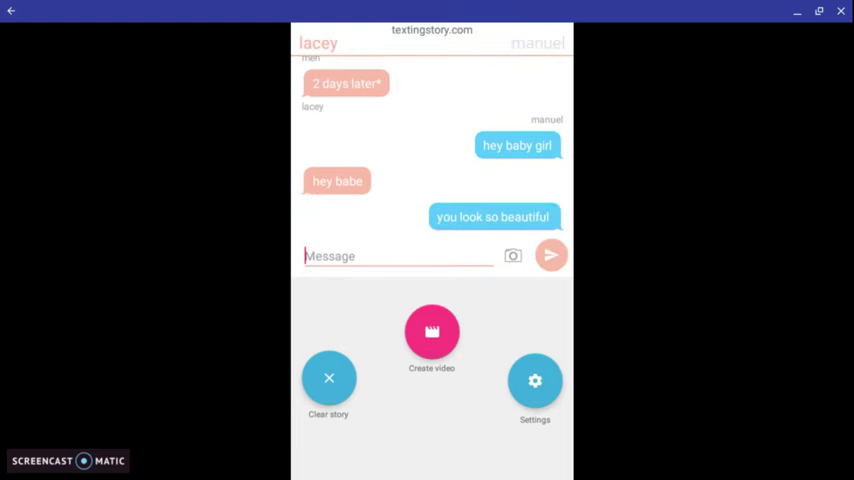
type("awwww y")
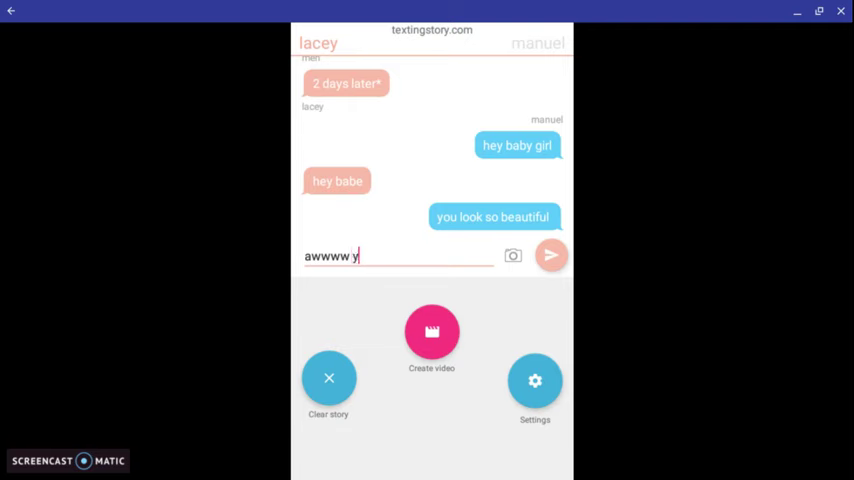
type("our so")
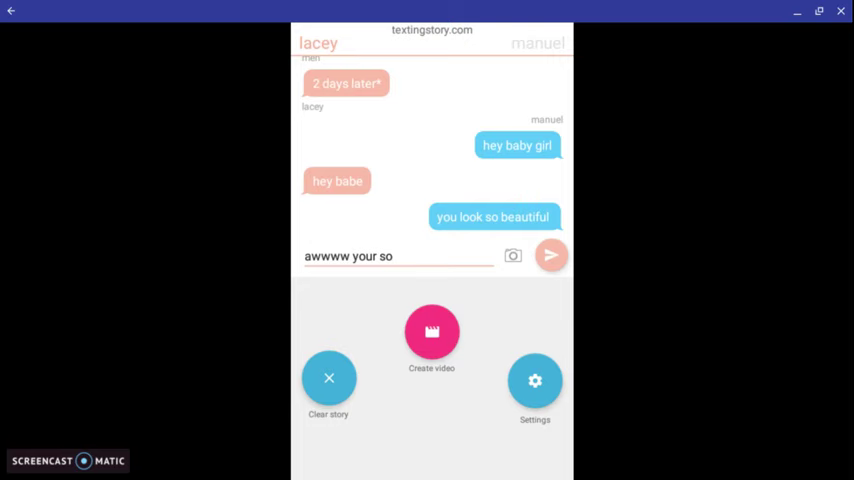
type("a")
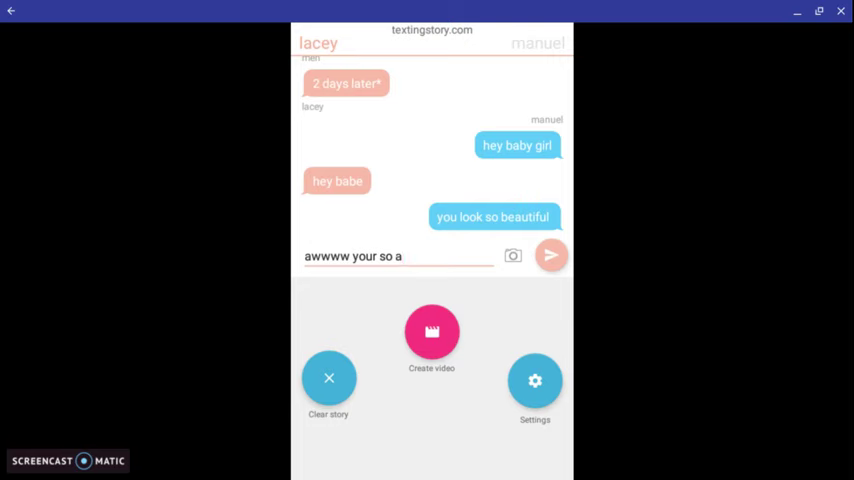
key("Backspace")
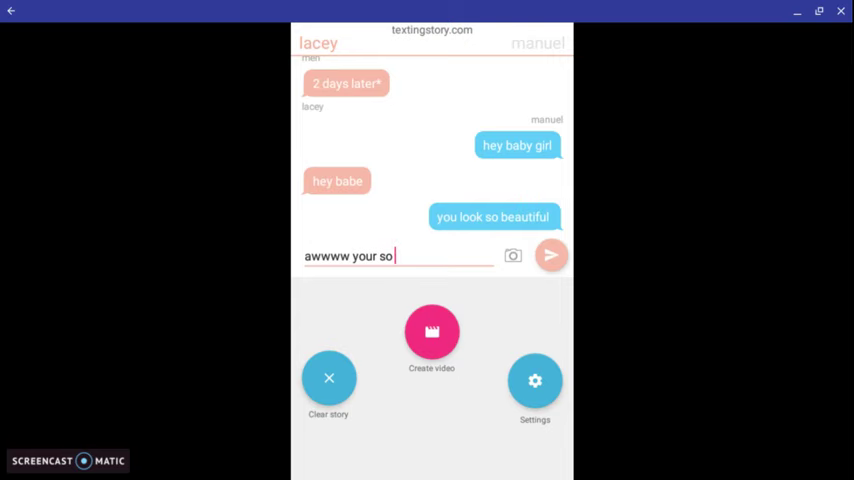
type("sweet bab")
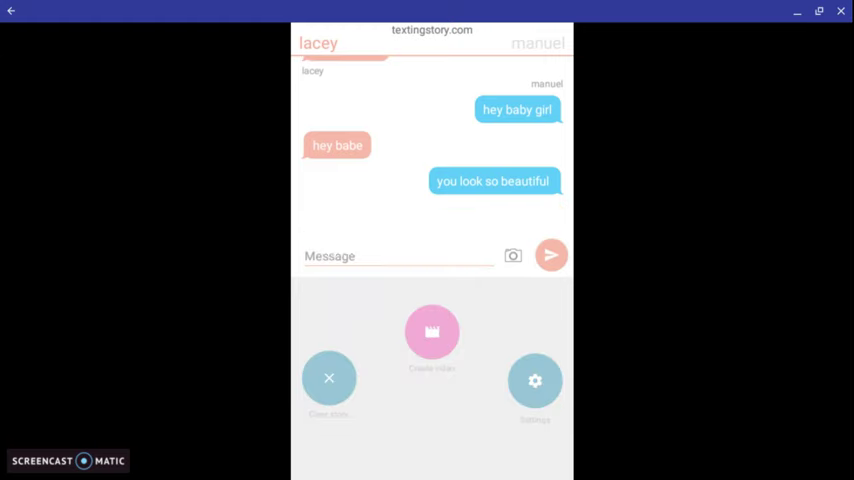
Have manuel reply "i know only for you" and follow up with "wyd"
left_click(552, 256)
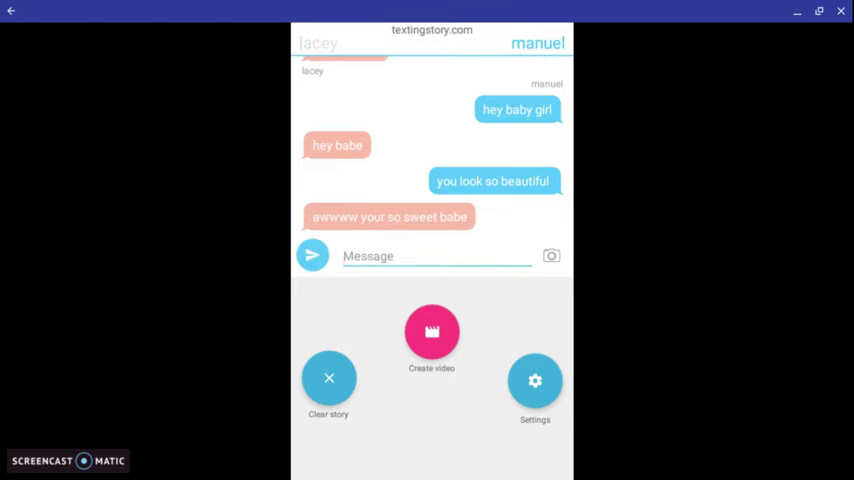
type("i know")
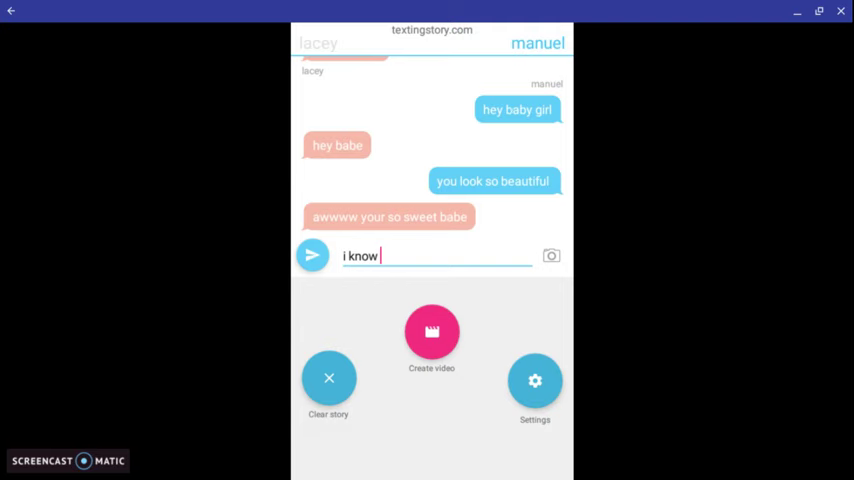
type("only for you")
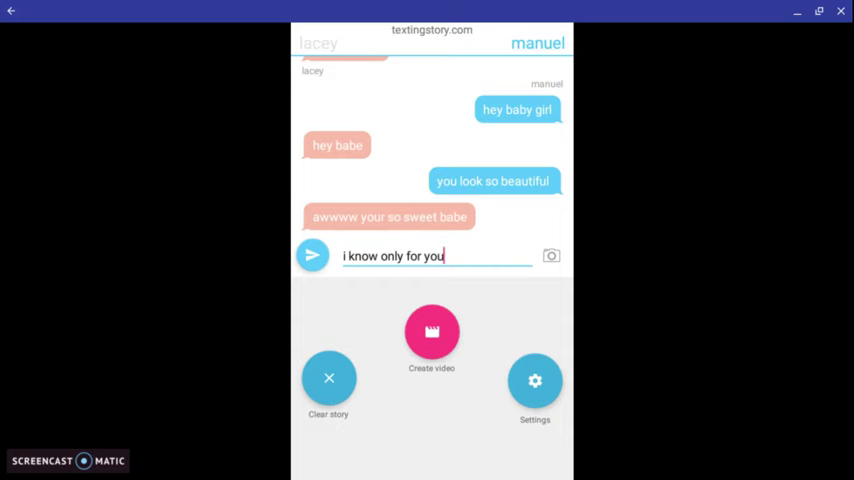
left_click(312, 256)
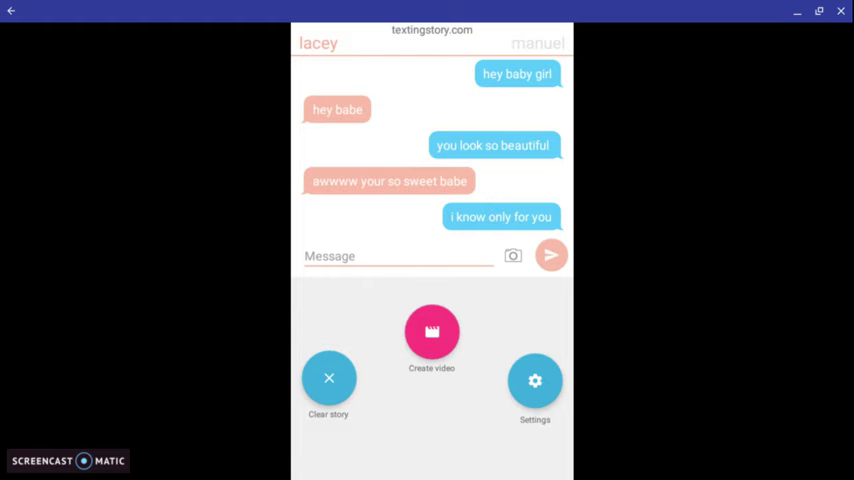
type("wyd")
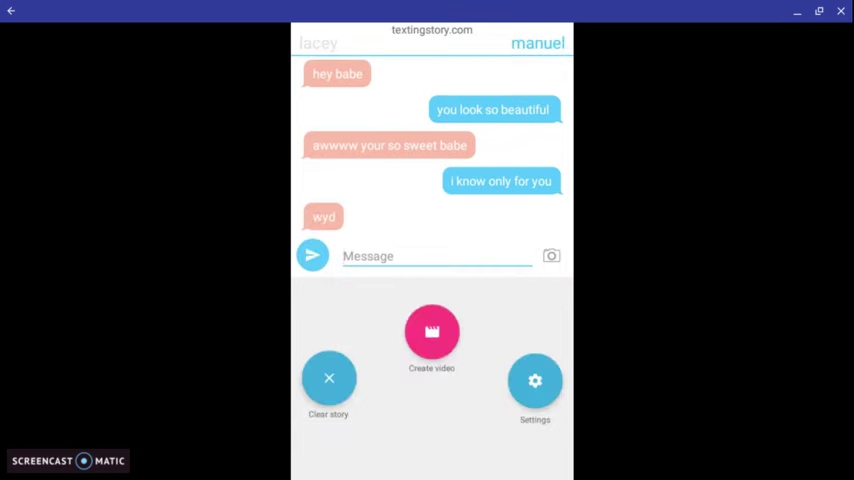
left_click(536, 44)
type("te")
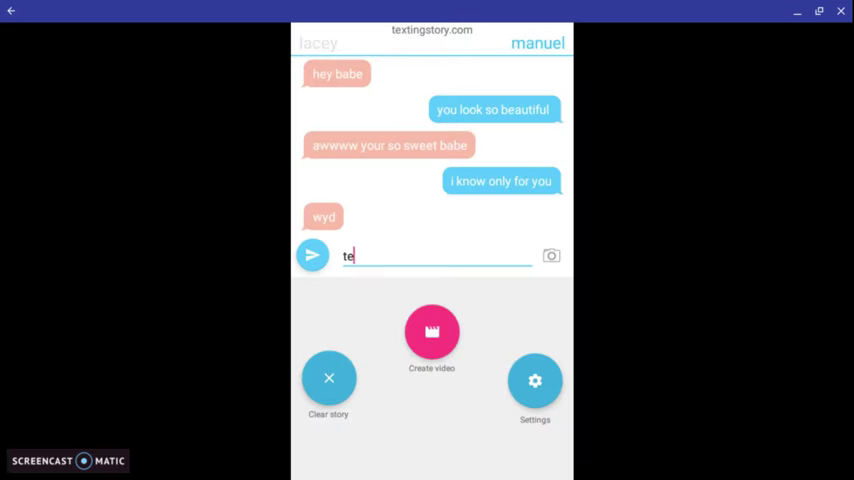
Send manuel's long compliment about the most beautiful girl in the world
type("xu")
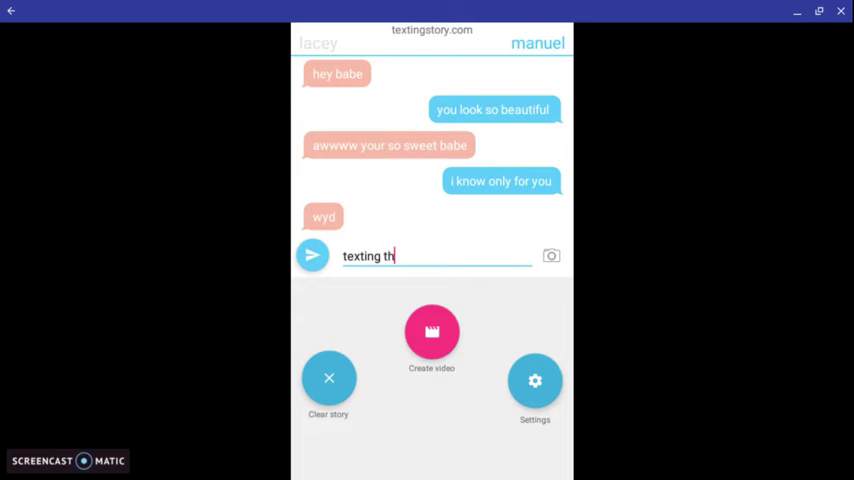
type("e most b")
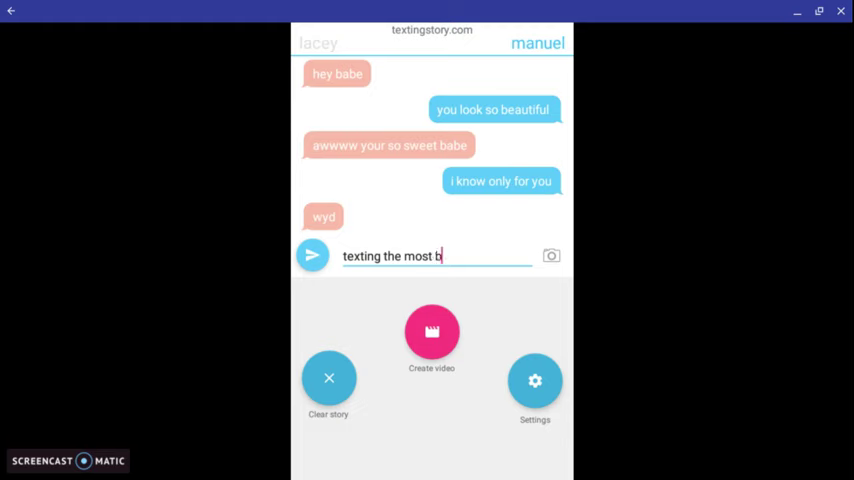
type("eautif")
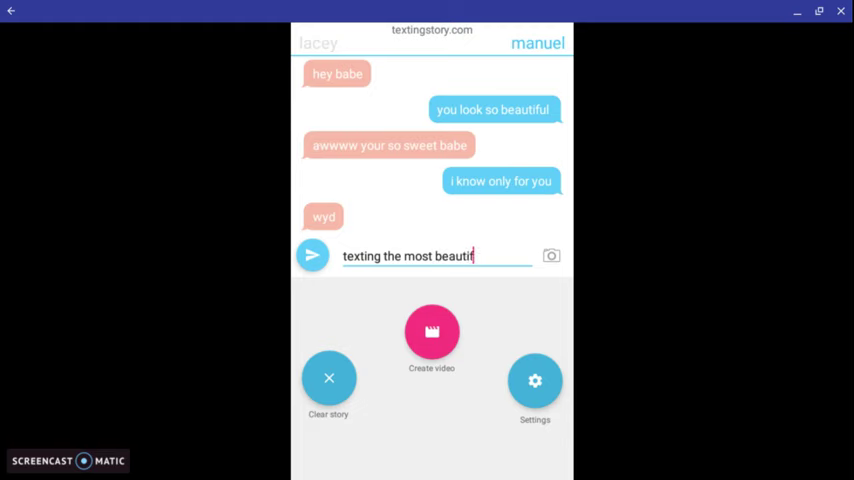
type("ul gir")
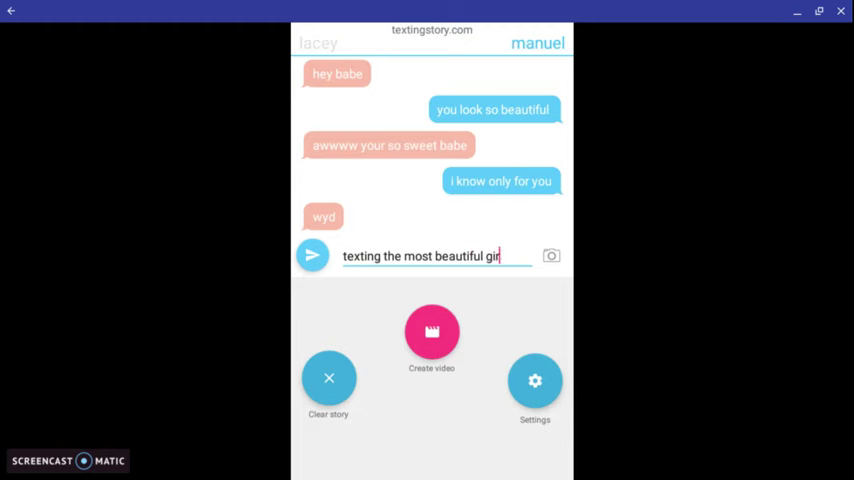
type("l in t")
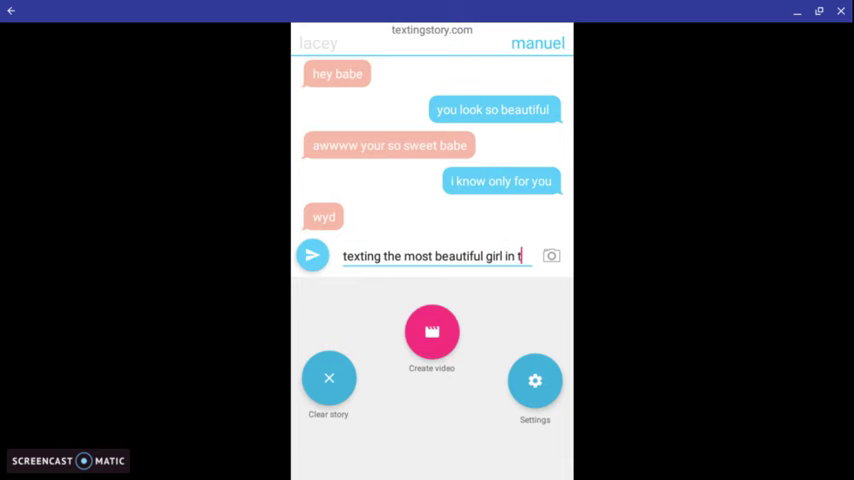
type("he world")
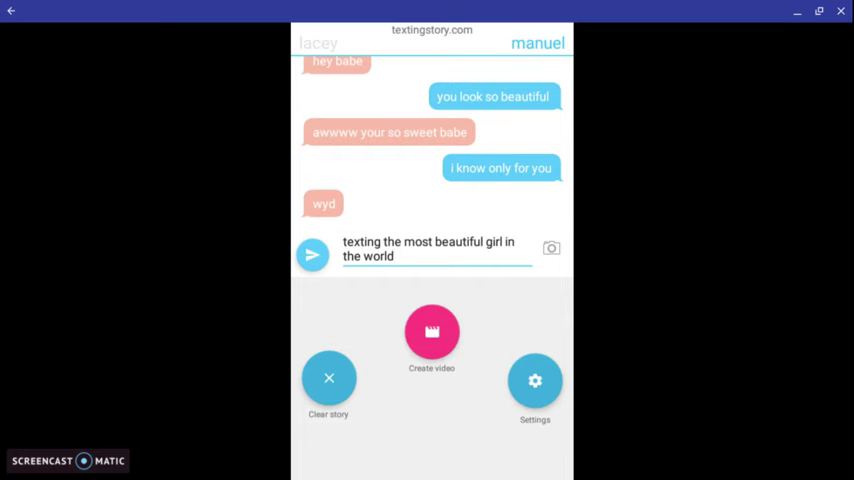
left_click(312, 254)
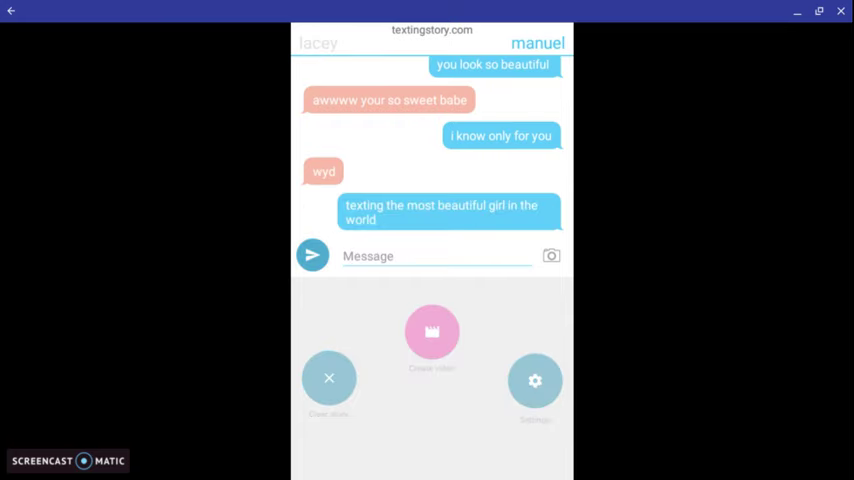
Add lacey's "awww meh" and manuel's answer "no your sister yes you lol"
type("awww meh")
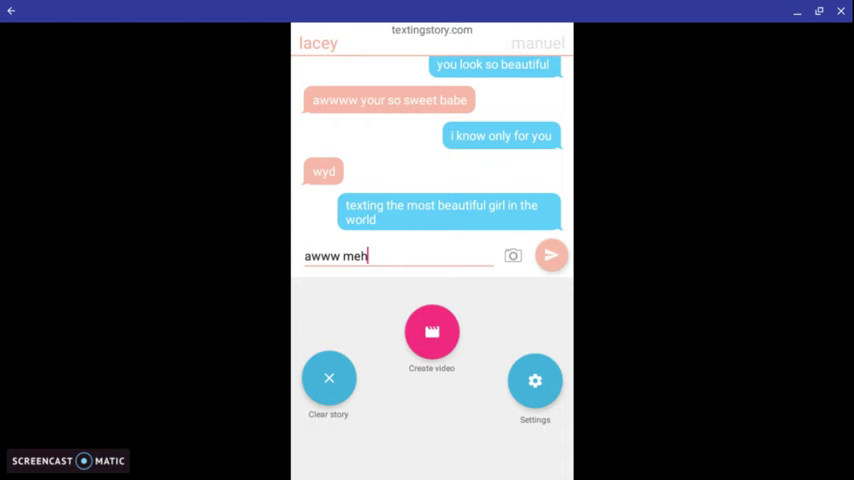
left_click(552, 256)
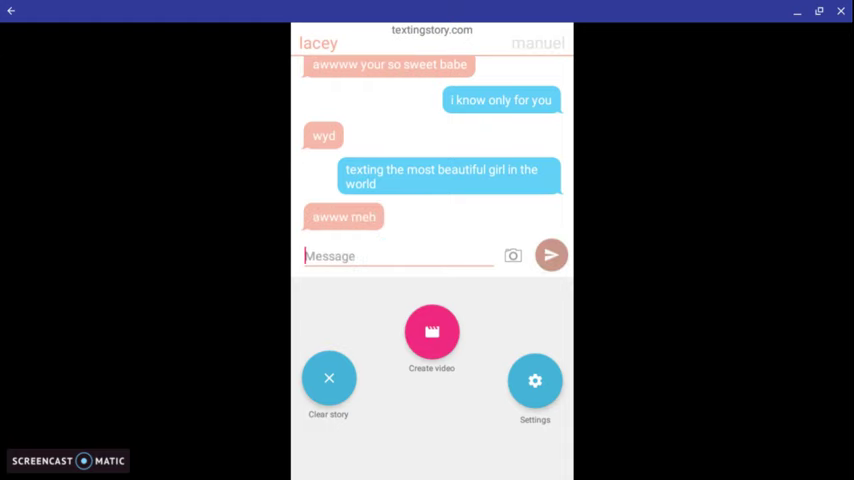
type("h")
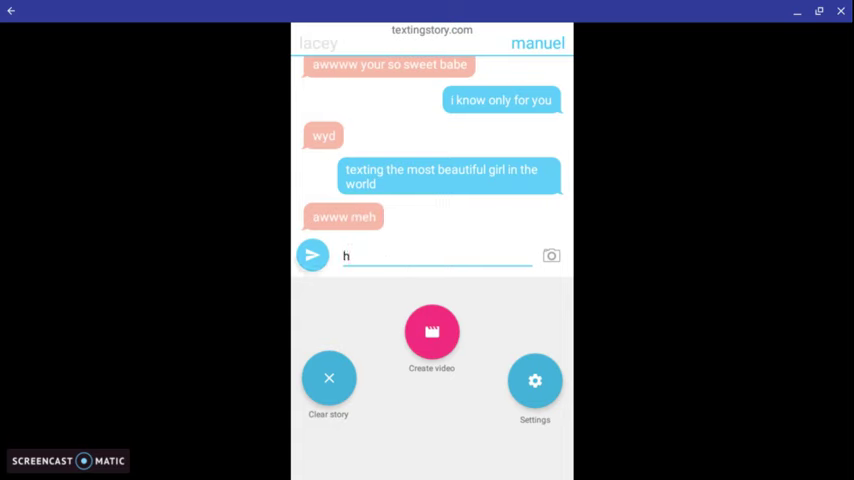
type("no your sister")
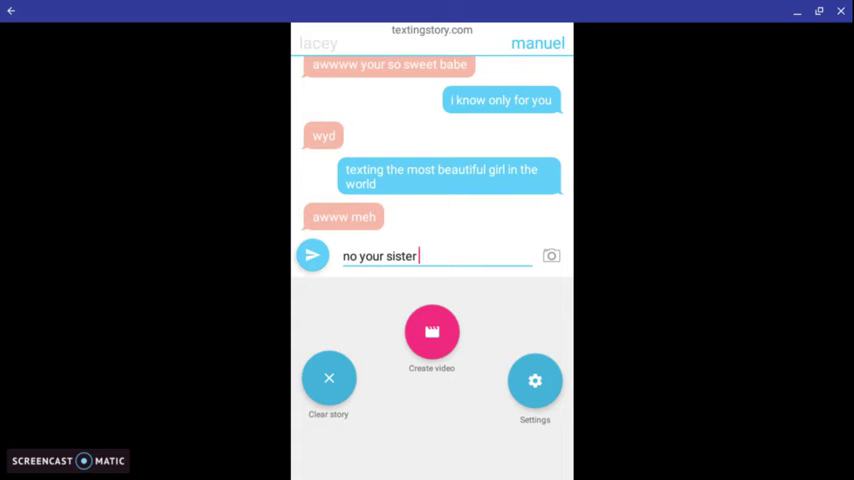
type("yes you")
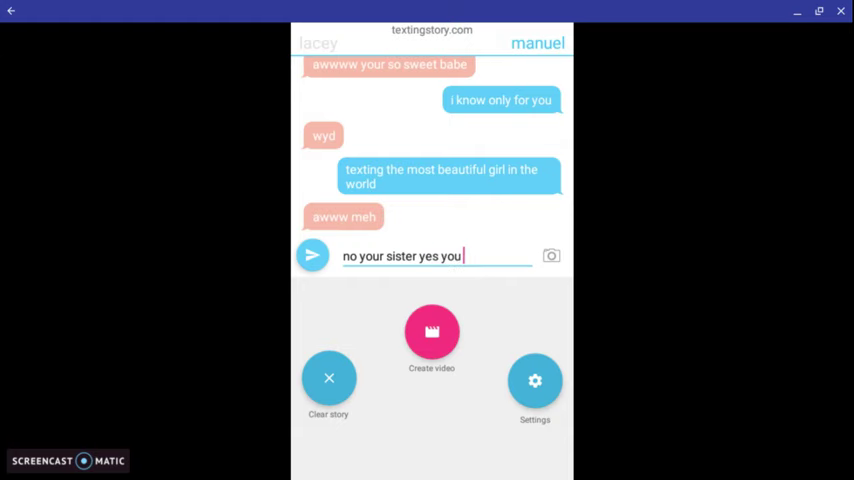
left_click(312, 256)
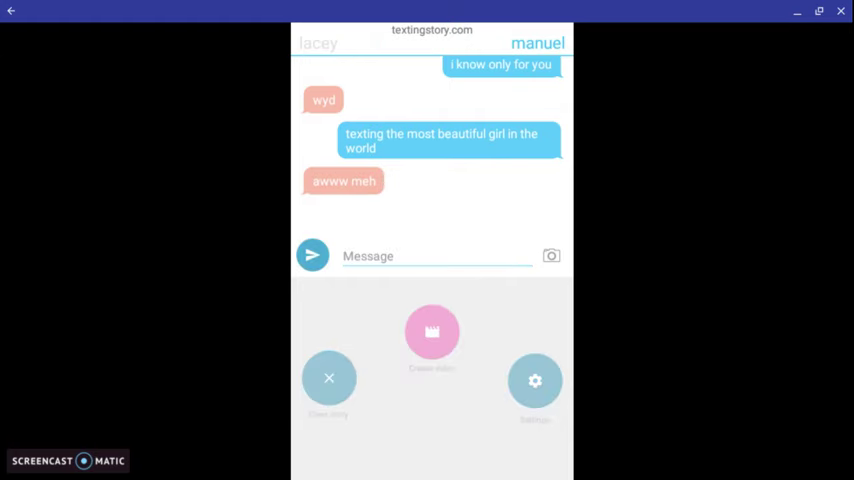
Send lacey's "lol" and "you look cute baby"
left_click(312, 256)
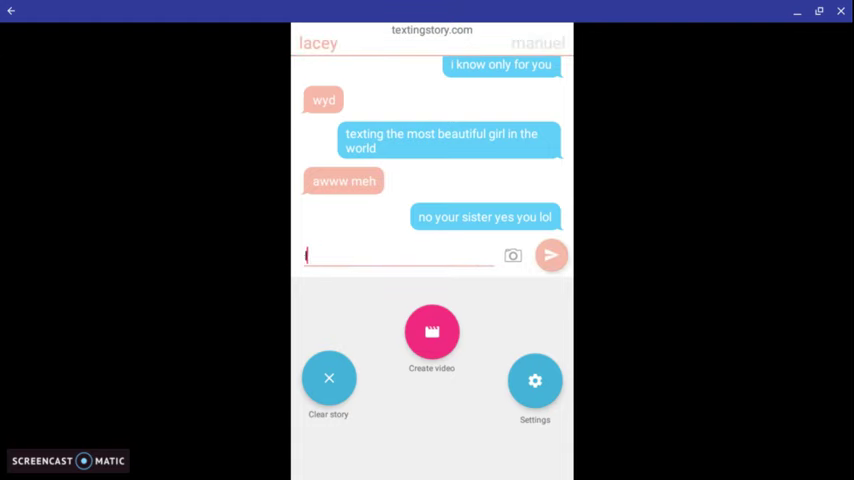
left_click(552, 256)
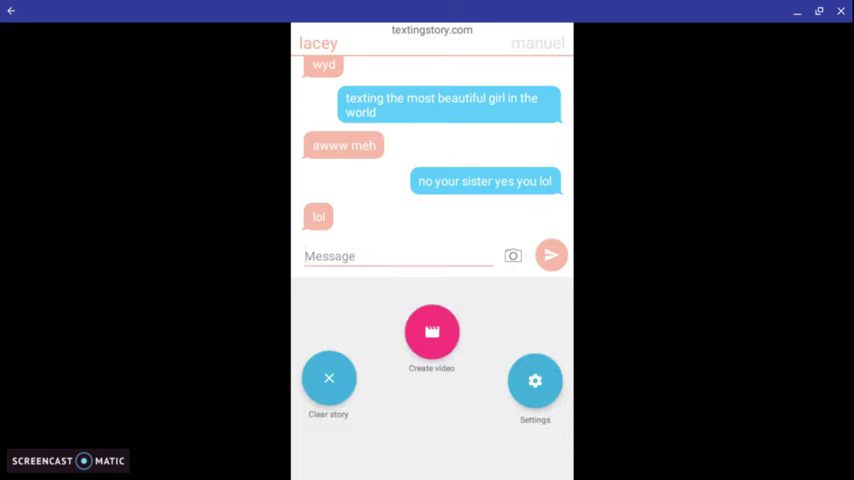
type("y")
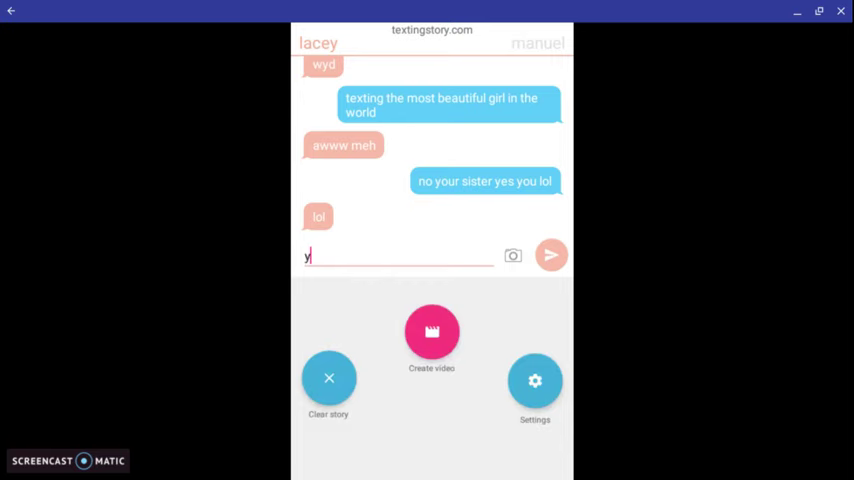
type("ou look")
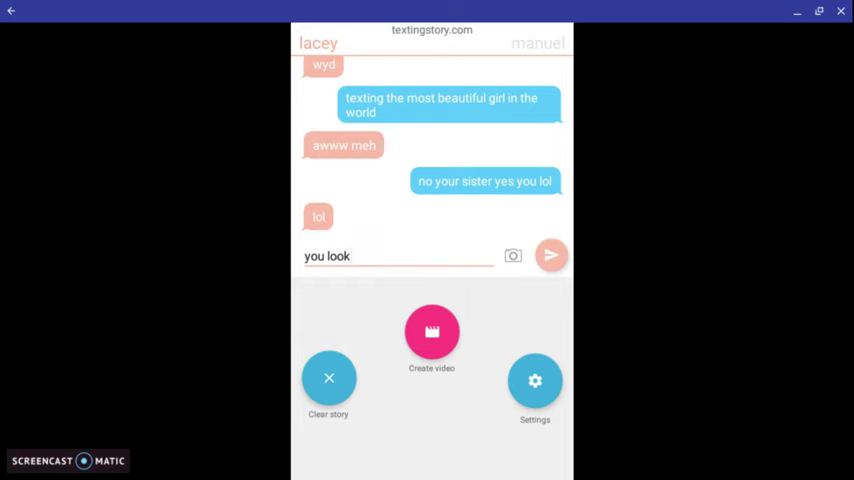
type("cute")
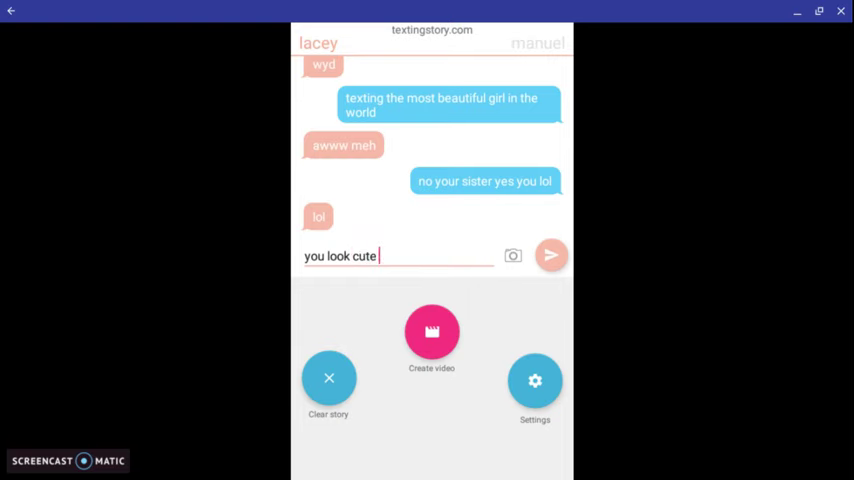
type("baby")
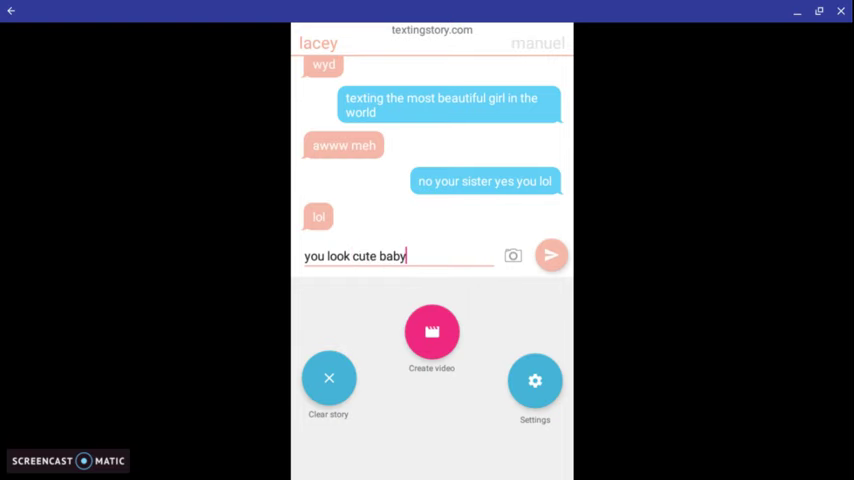
left_click(552, 256)
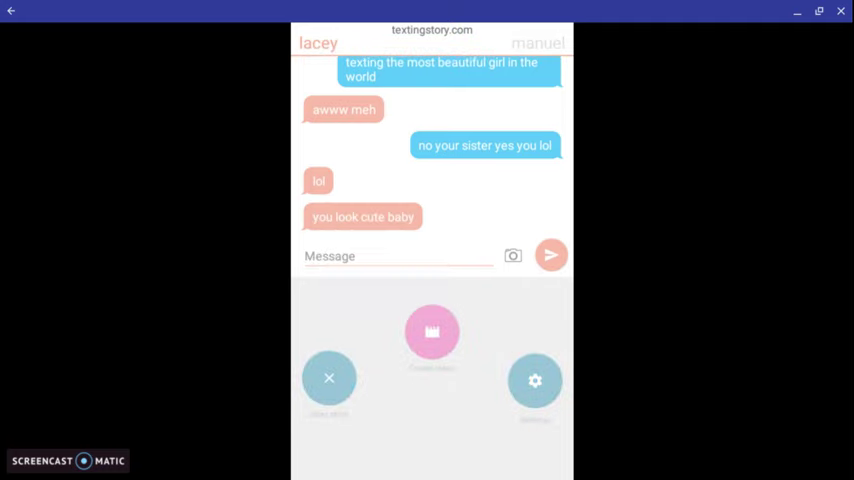
Have manuel reply "not as cute as you :)"
left_click(538, 44)
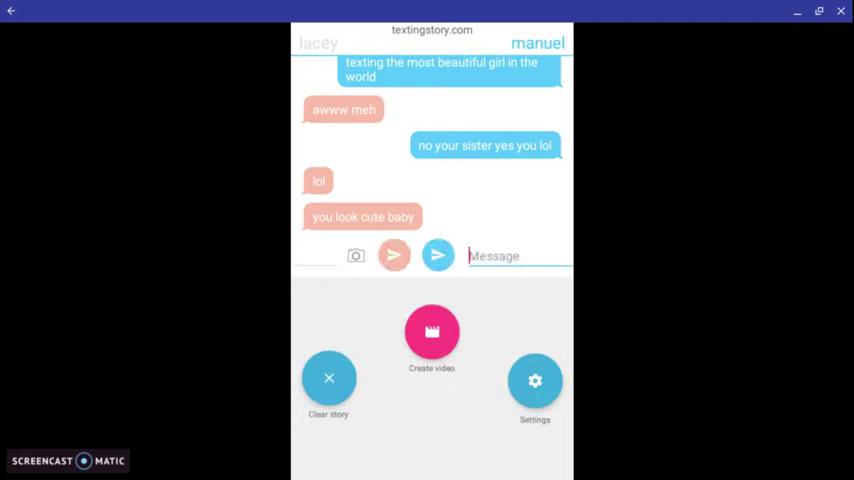
type("not as")
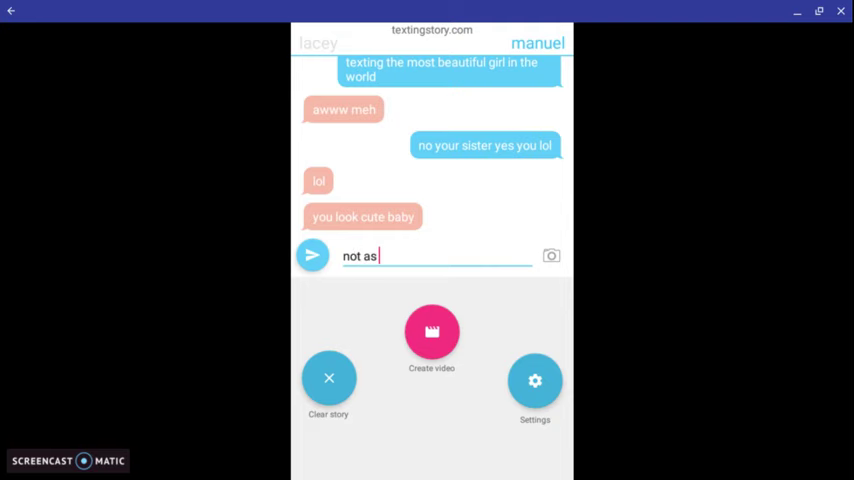
type("cute a")
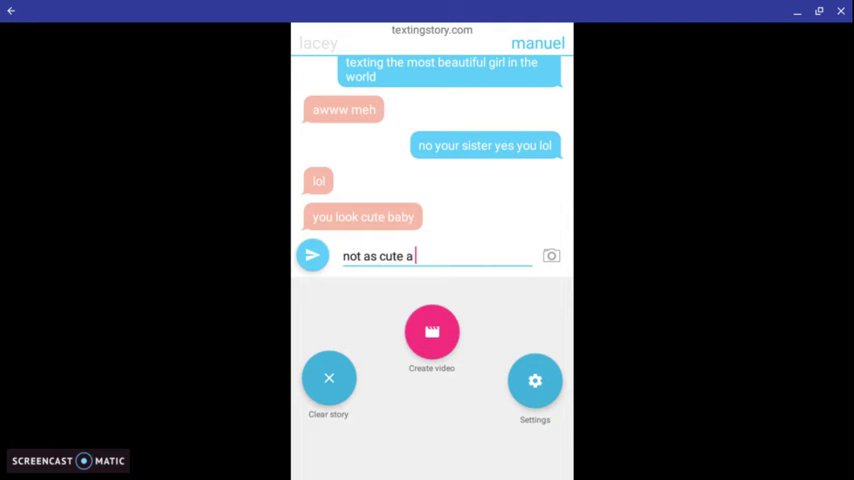
type("s you")
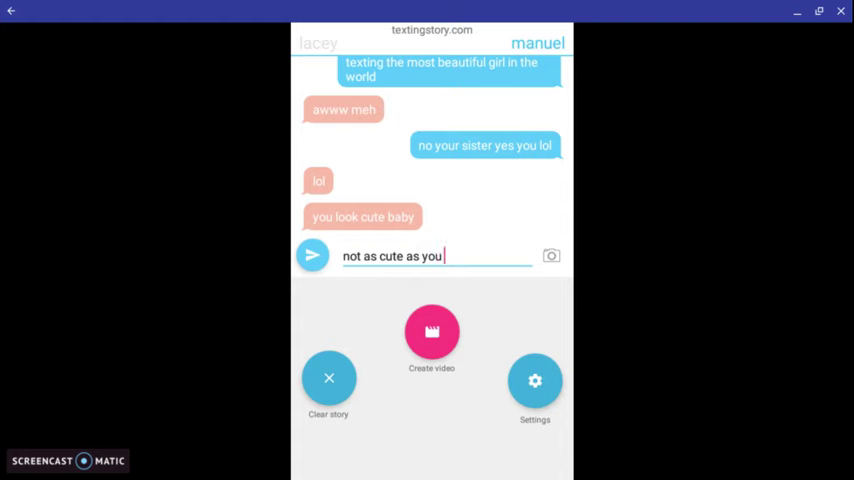
type(":)")
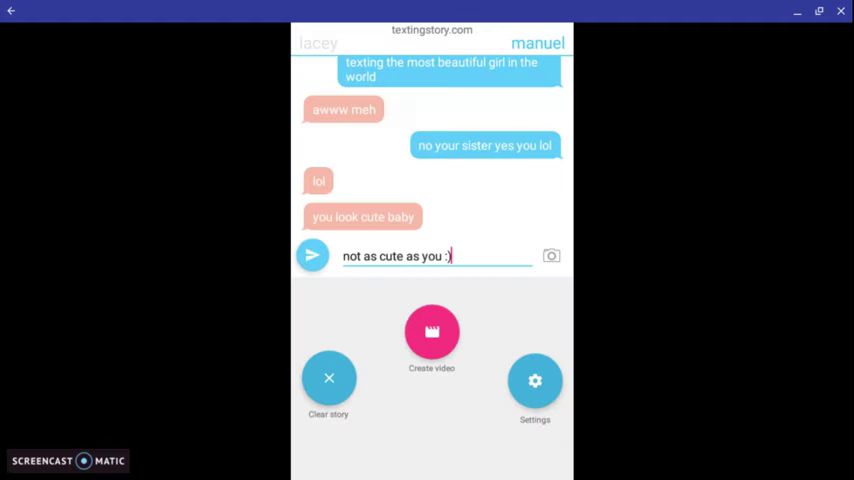
left_click(312, 256)
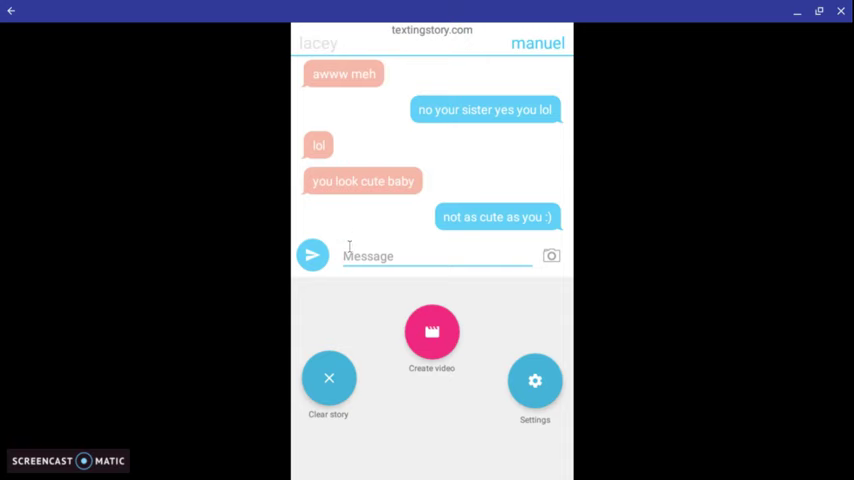
right_click(436, 256)
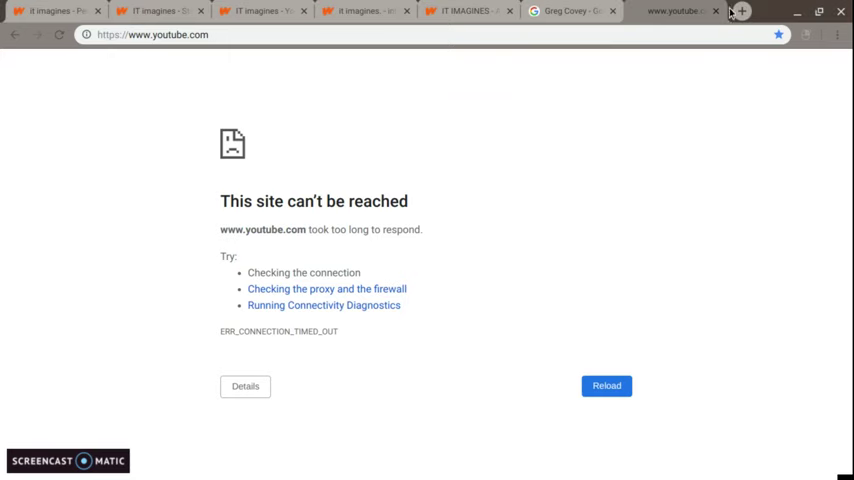
left_click(740, 12)
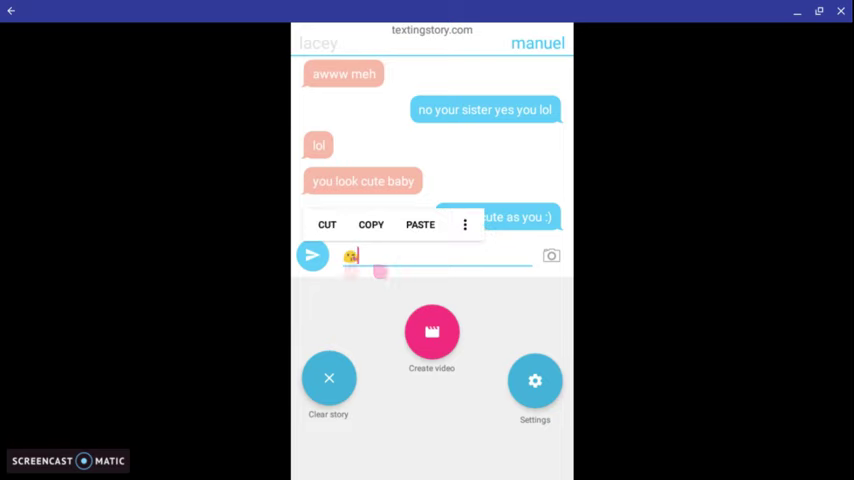
Start lacey's next message draft reading "awwww frfrfrfrf"
type("kmgldfjv")
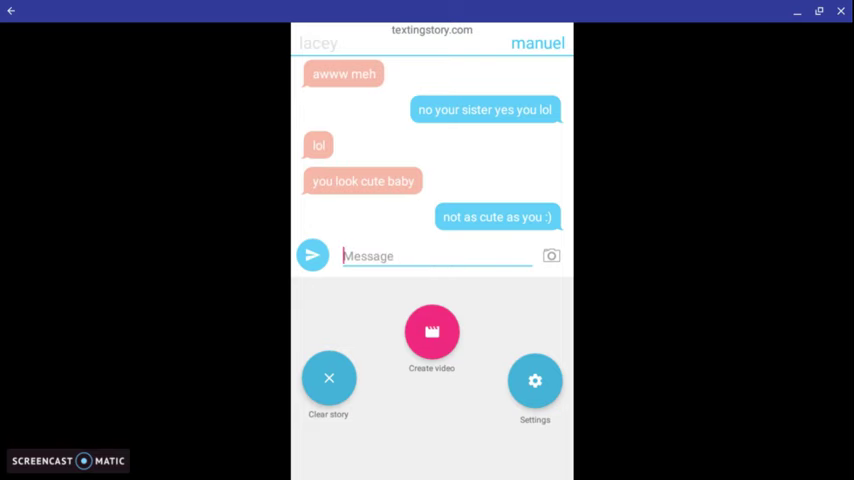
type("awww")
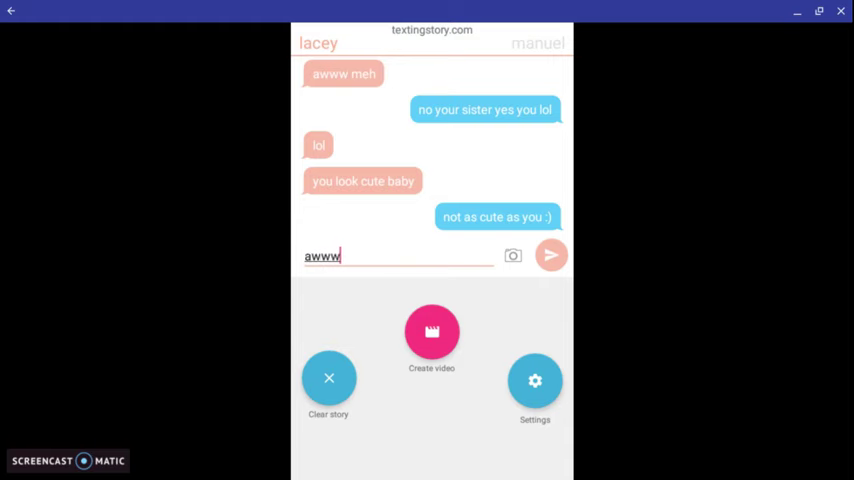
type("w")
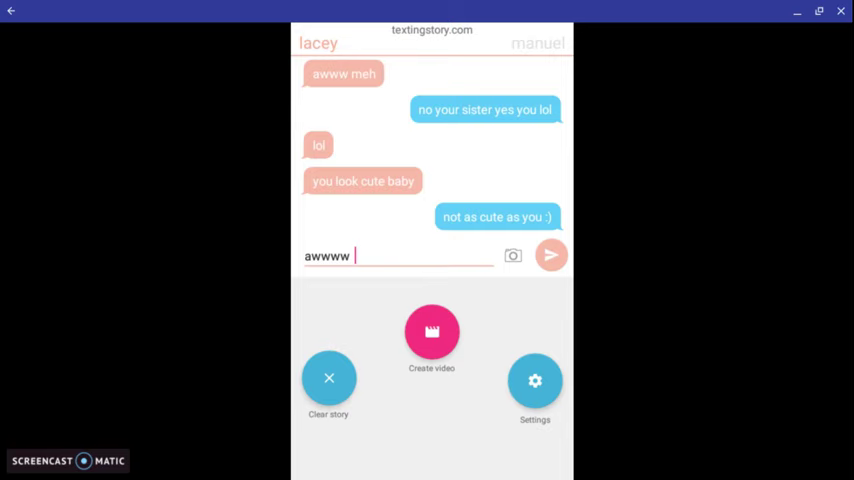
type("frrfrfrfrf")
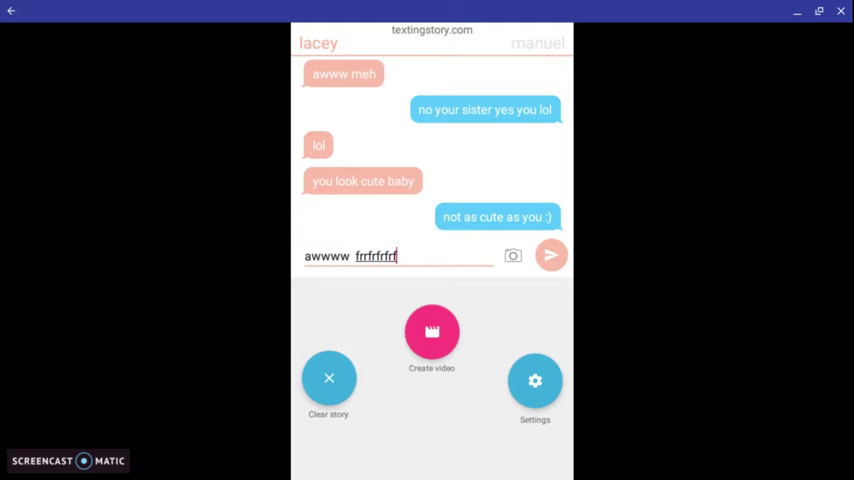